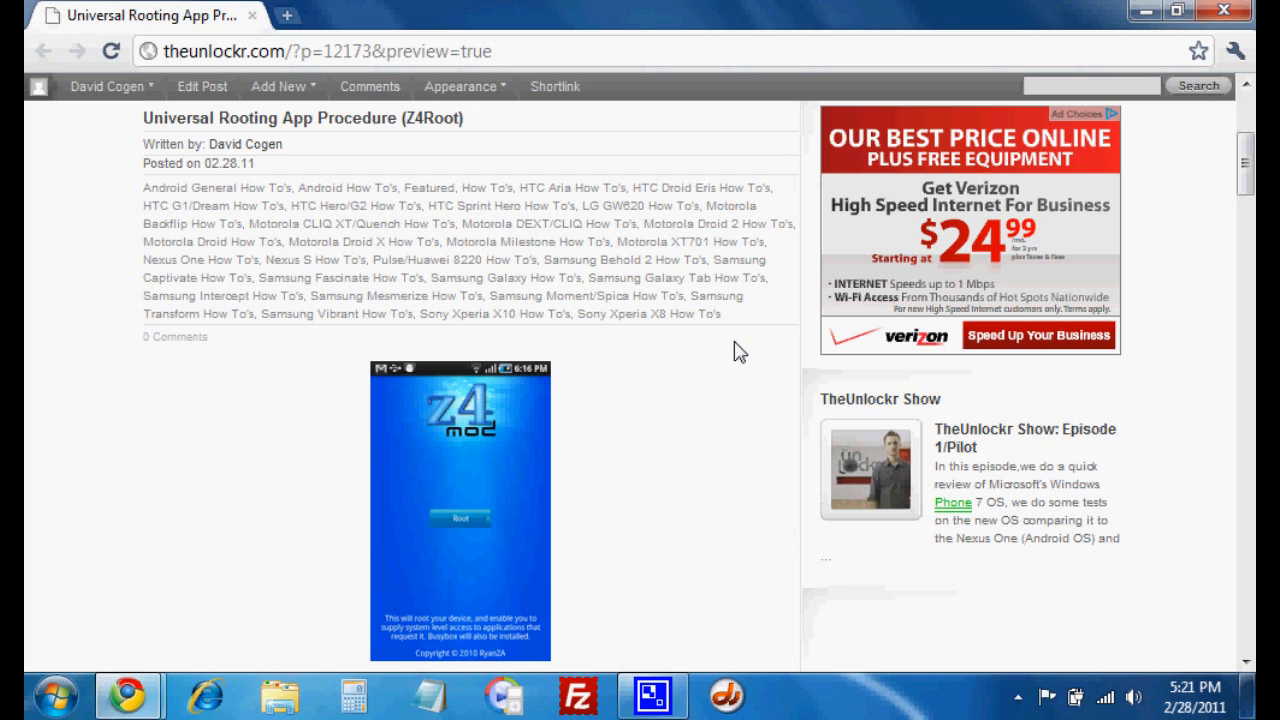
Step: Scroll to 'II. Root your phone' and follow the 'here' link to XDA's z4root thread
scroll(down, 3)
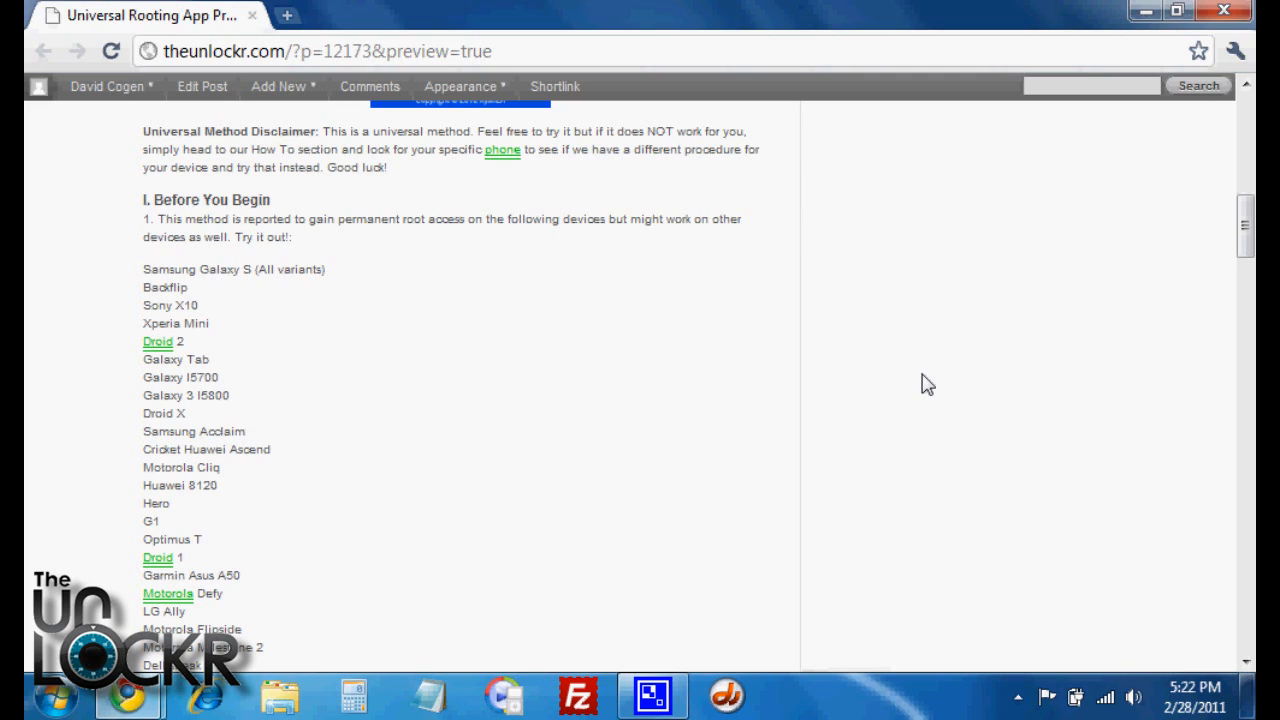
mouse_move(271, 163)
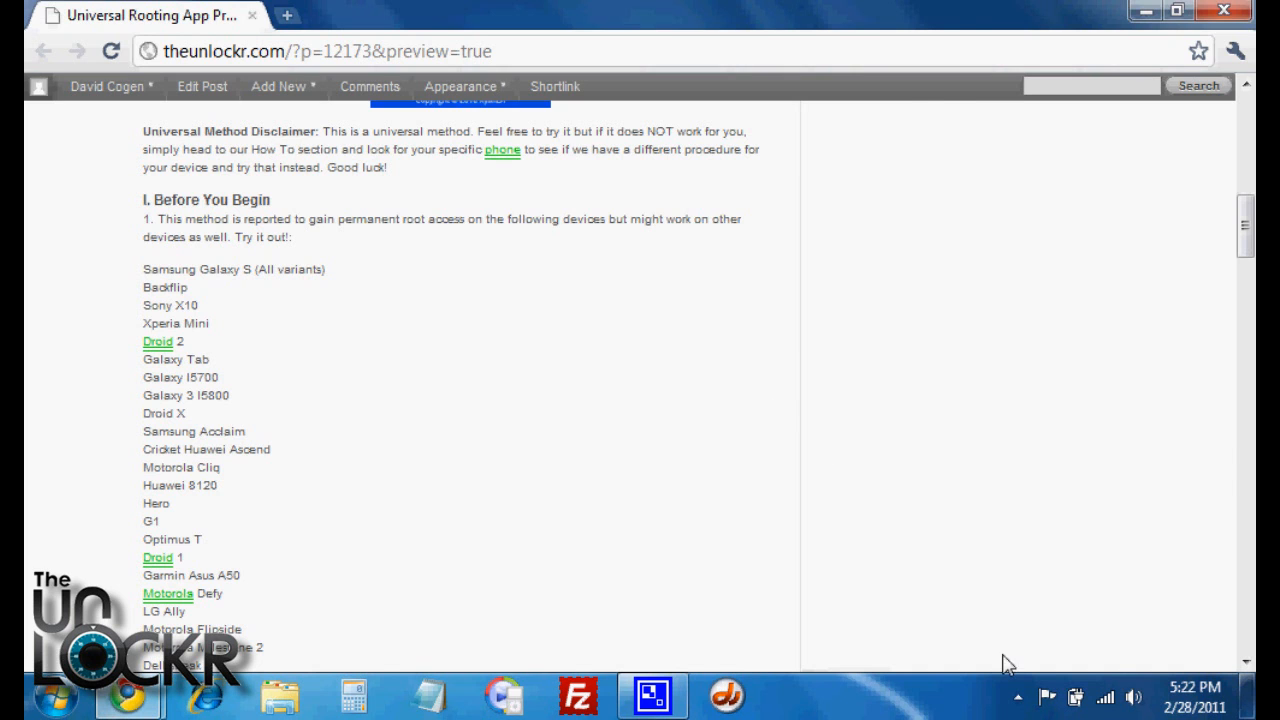
scroll(down, 3)
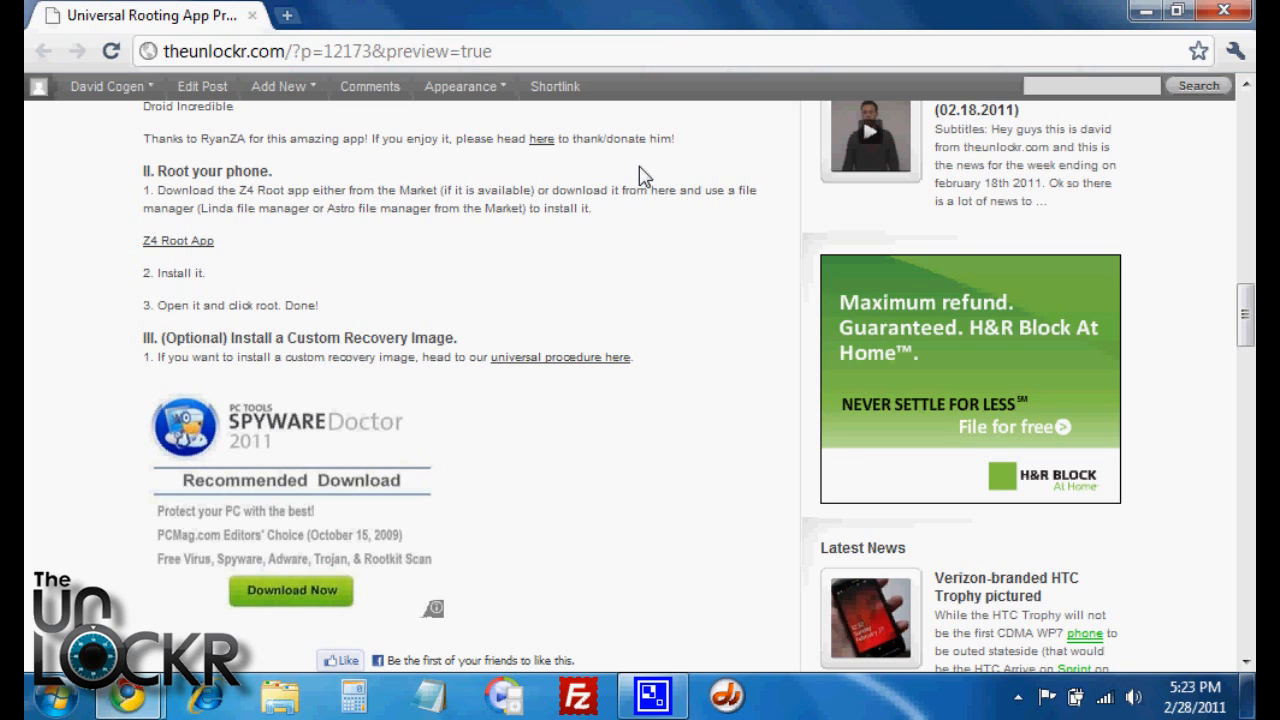
mouse_move(543, 141)
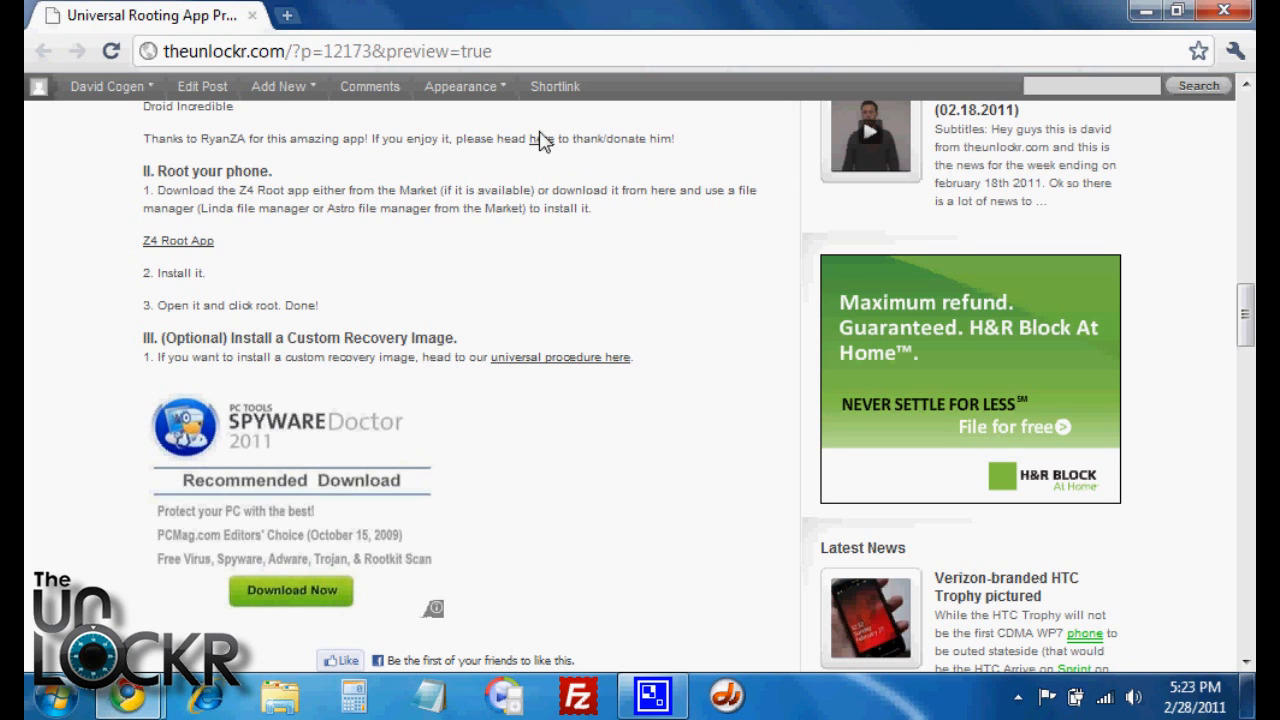
mouse_move(544, 140)
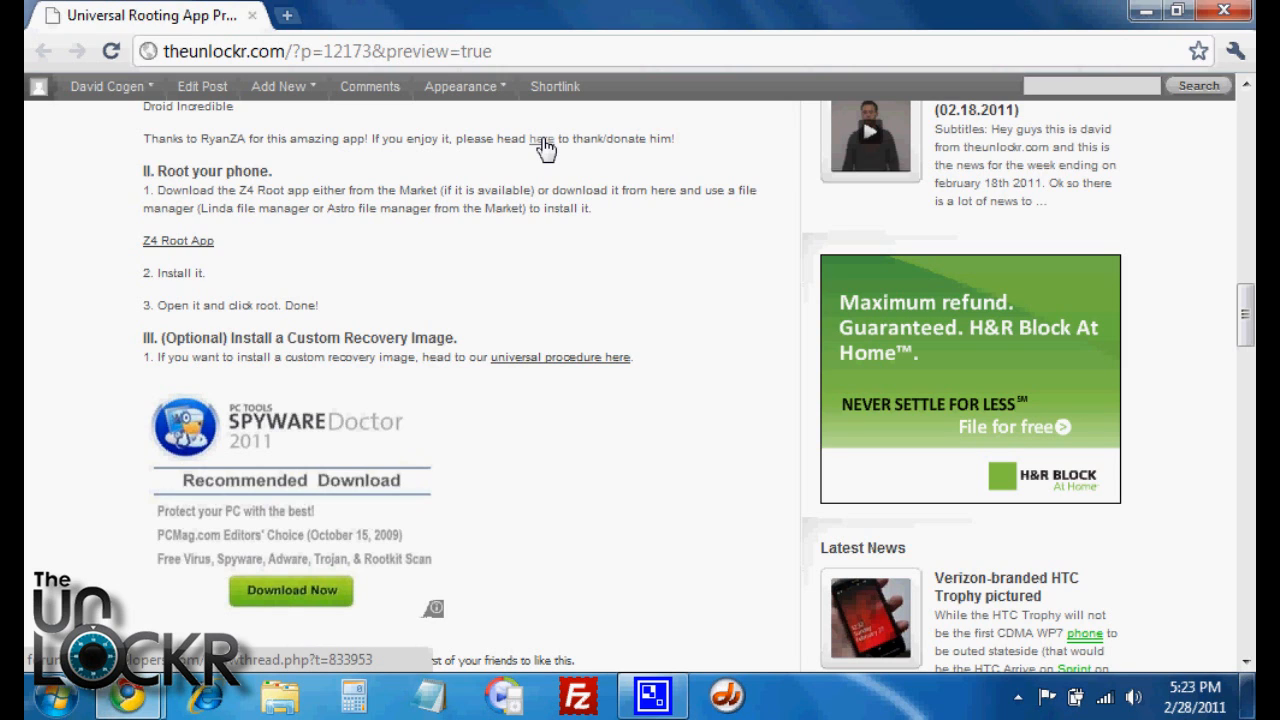
mouse_move(668, 267)
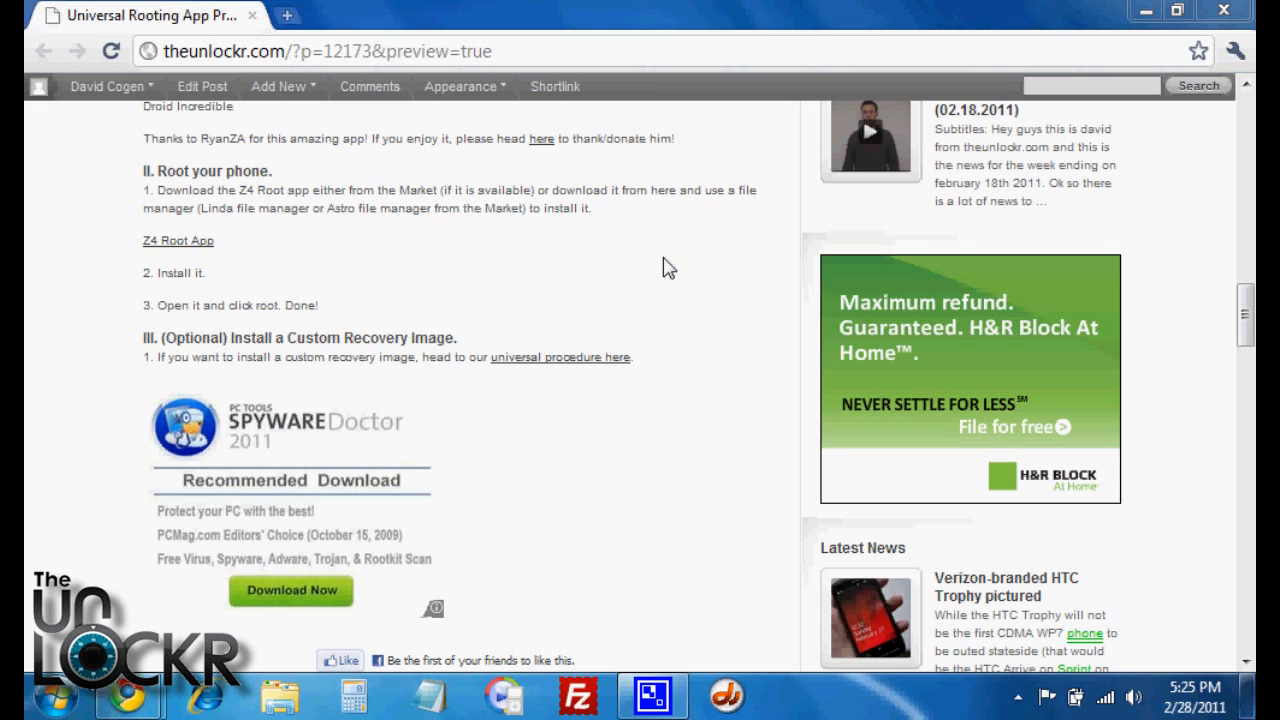
mouse_move(648, 262)
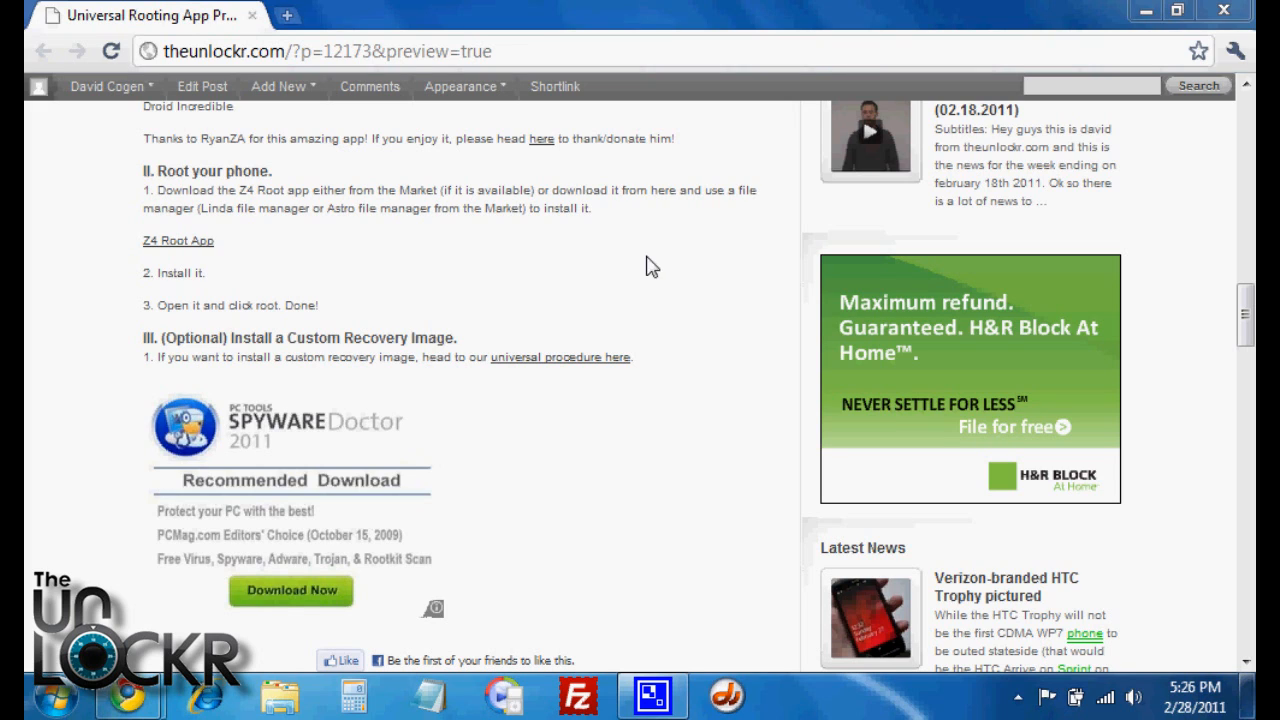
mouse_move(518, 282)
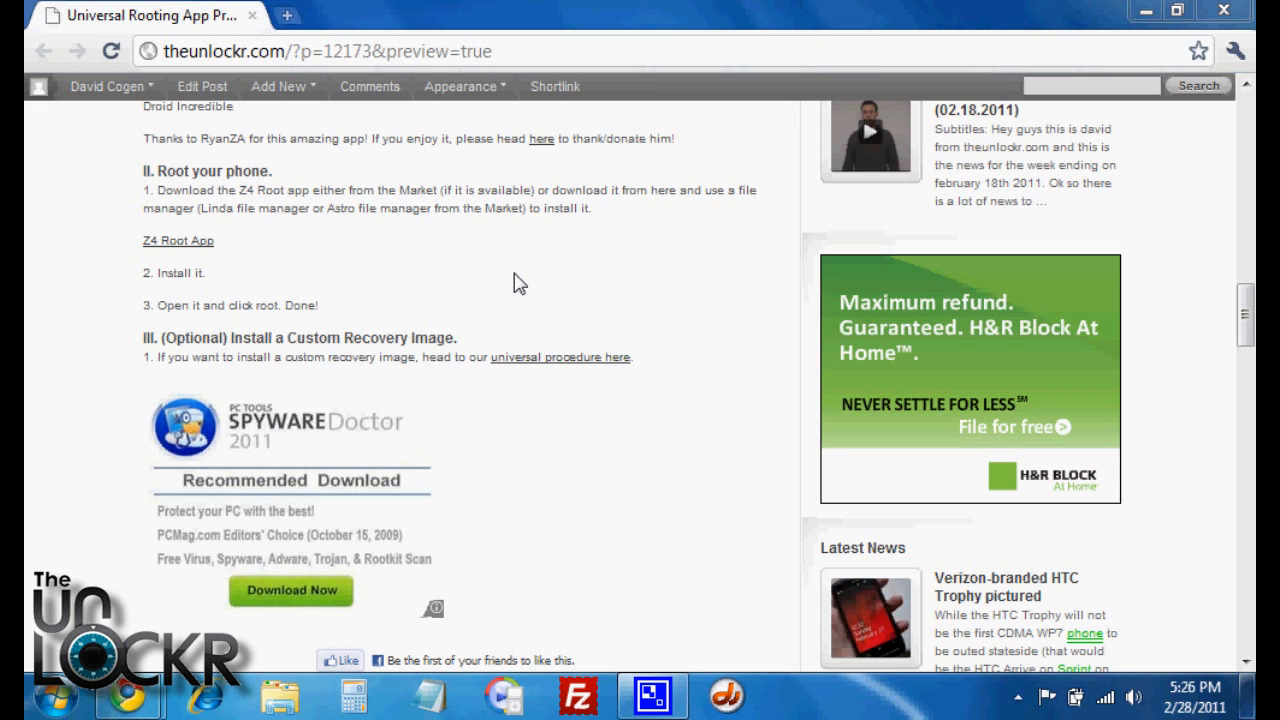
mouse_move(290, 275)
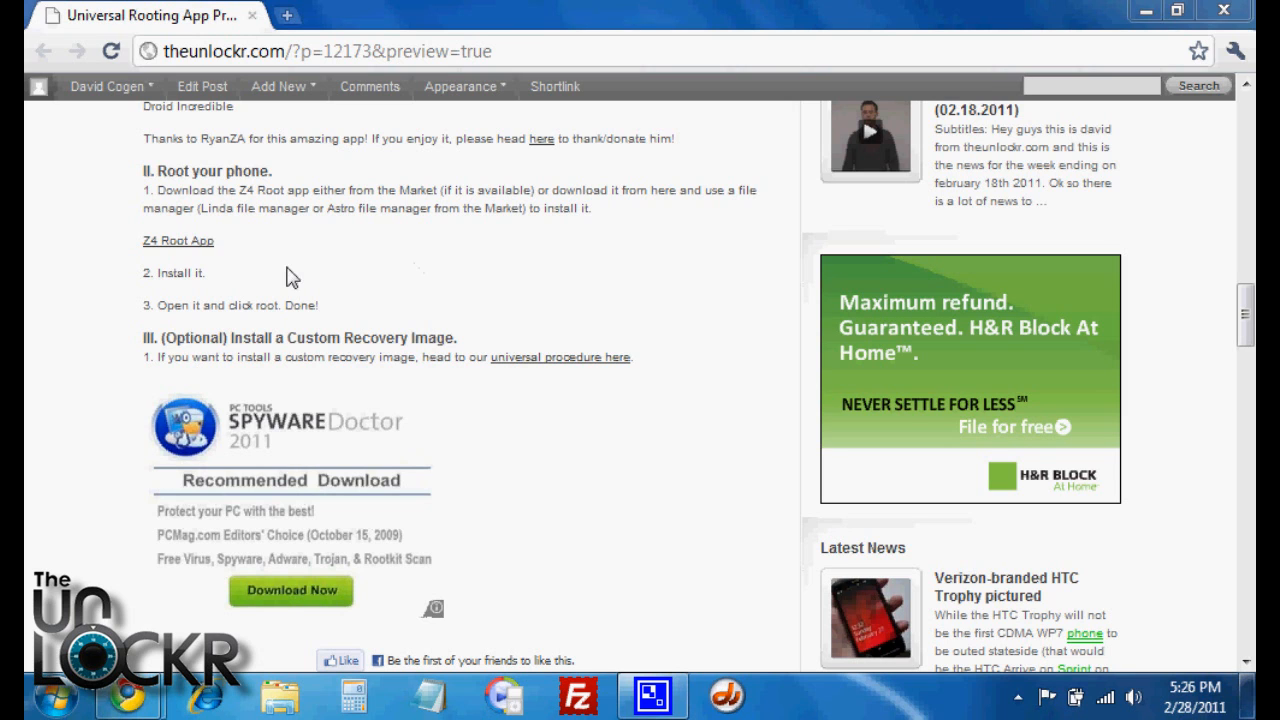
click(177, 240)
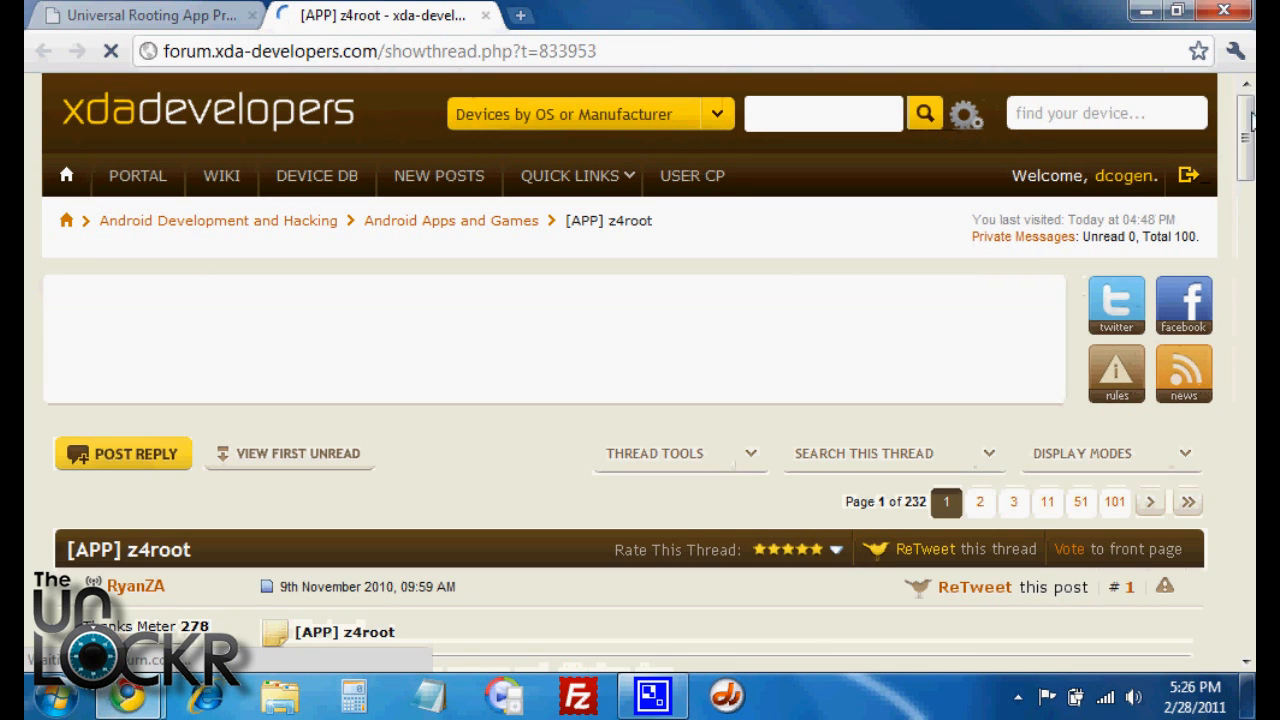
Step: Scroll to Attached Files and download z4root.1.3.0.apk
scroll(down, 3)
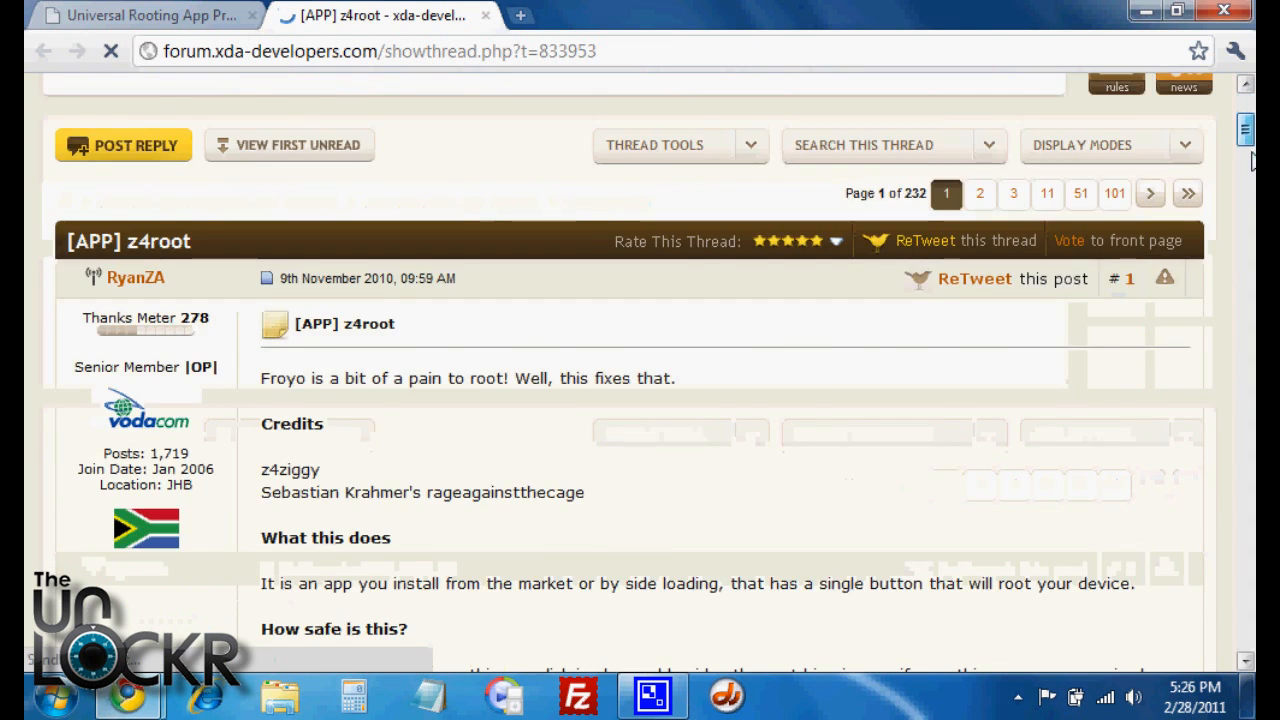
scroll(down, 3)
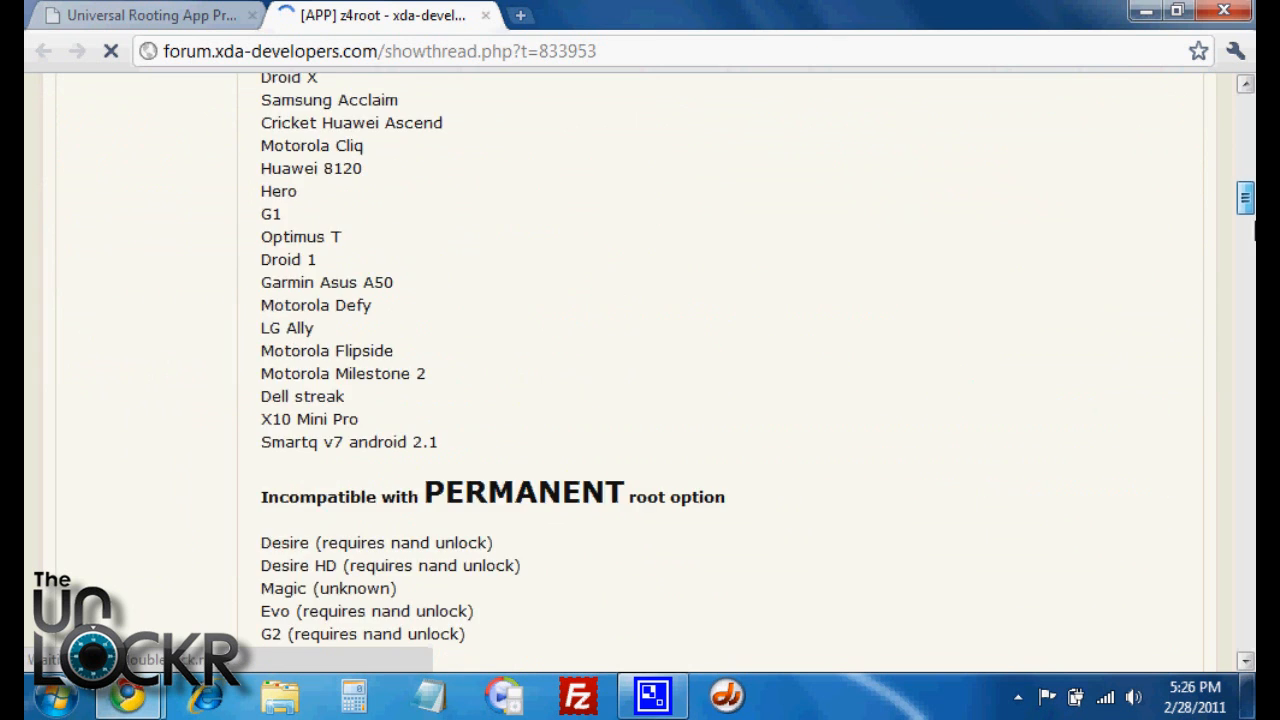
scroll(down, 3)
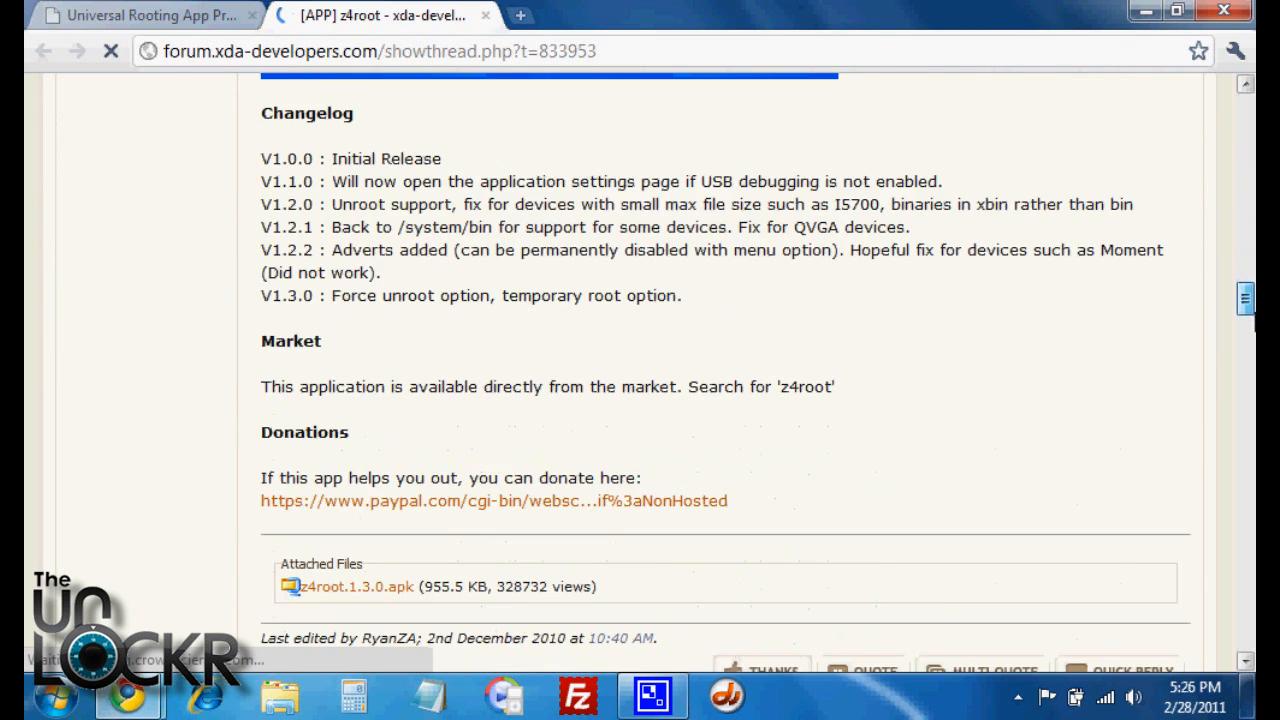
scroll(down, 3)
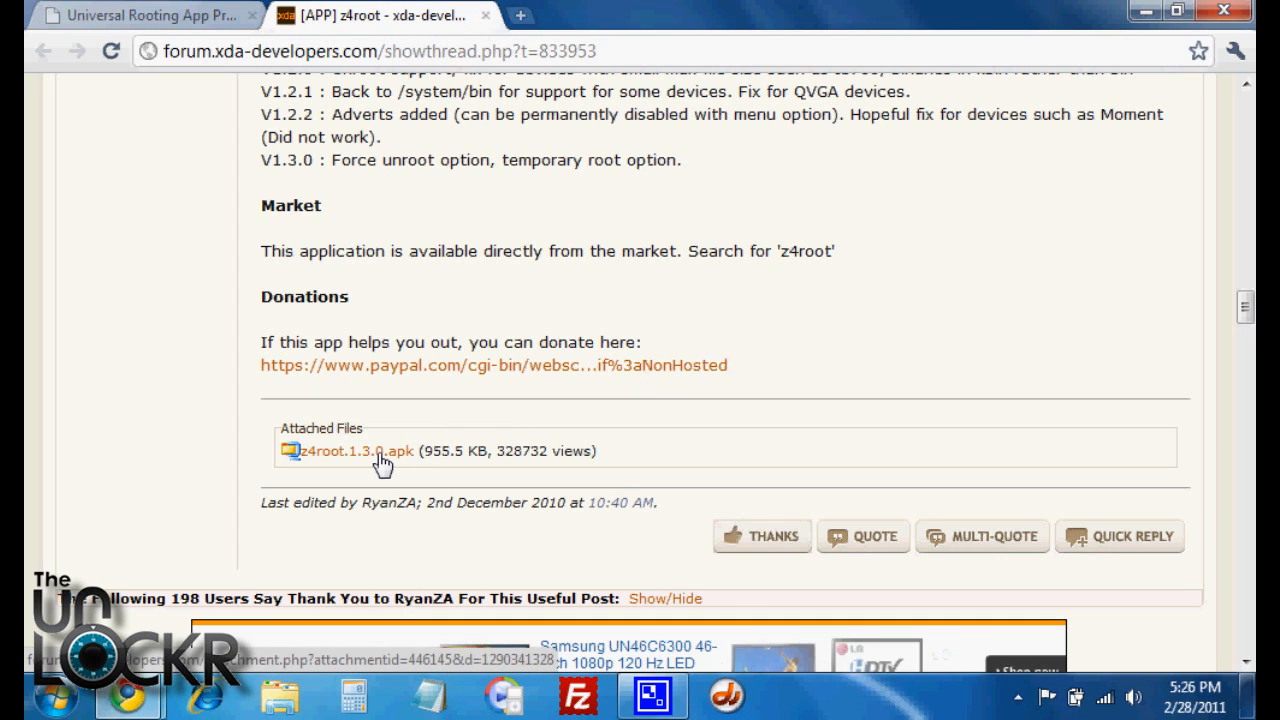
click(350, 451)
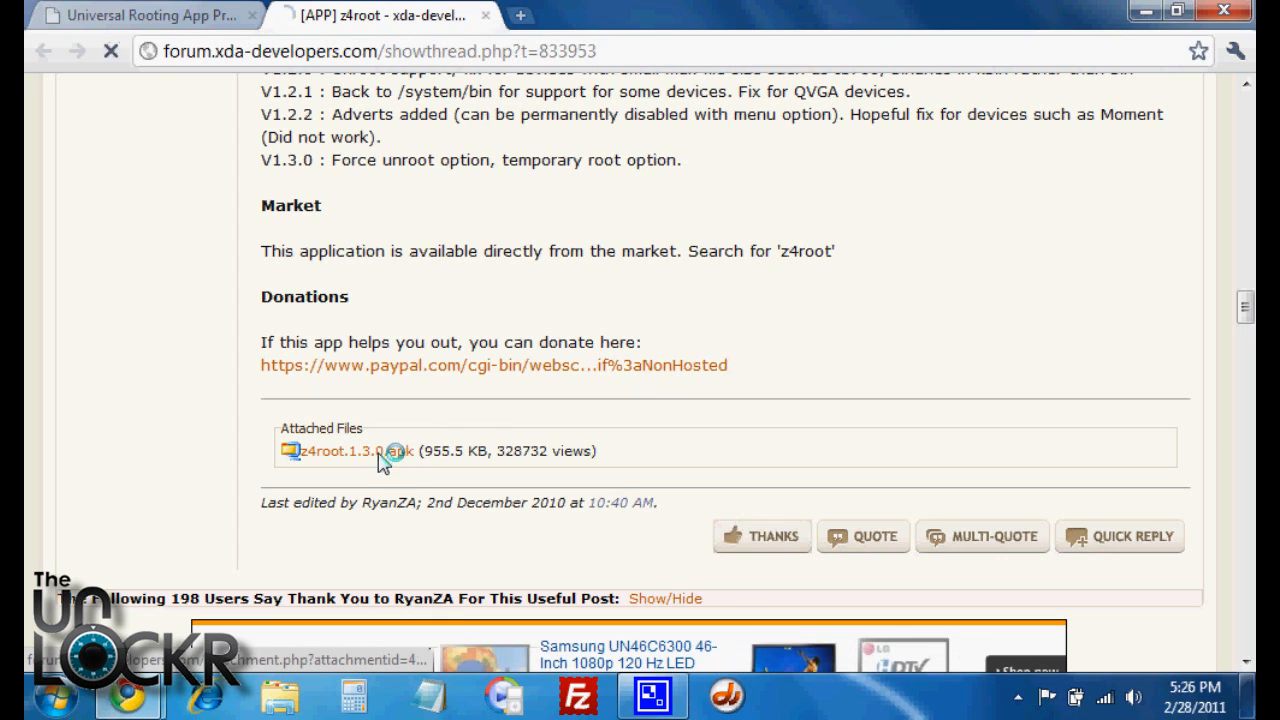
click(345, 451)
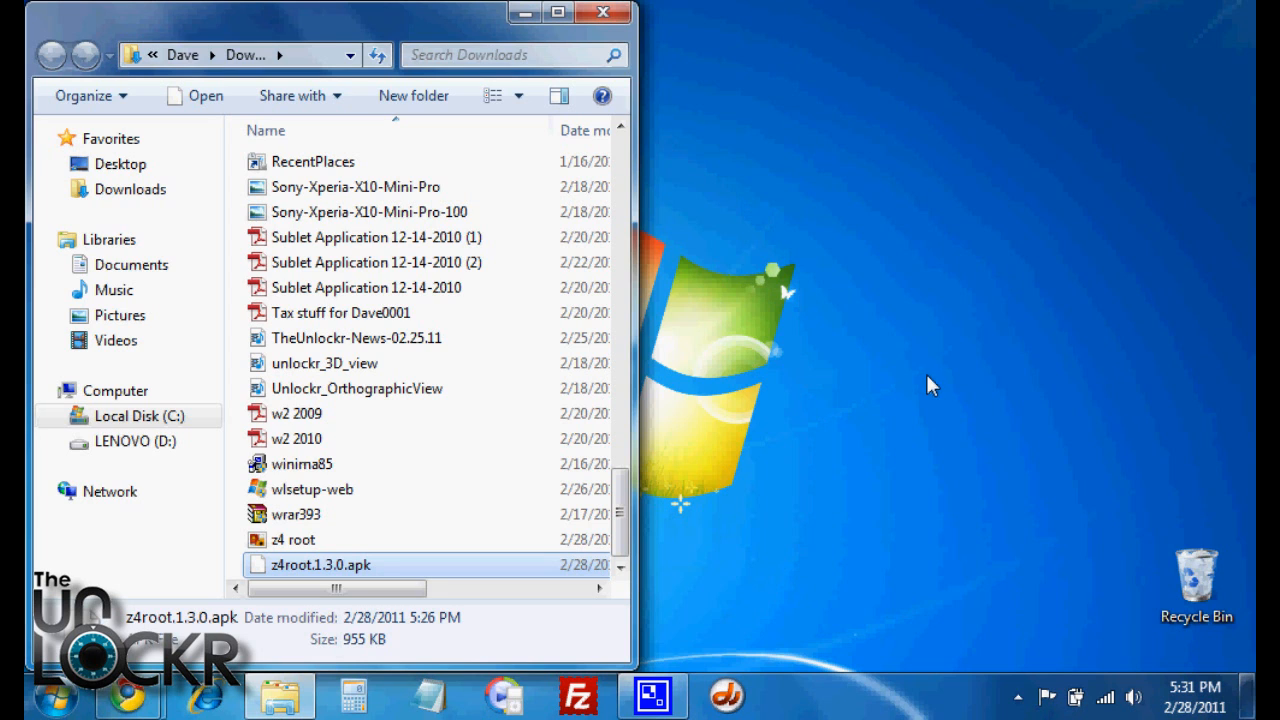
mouse_move(905, 451)
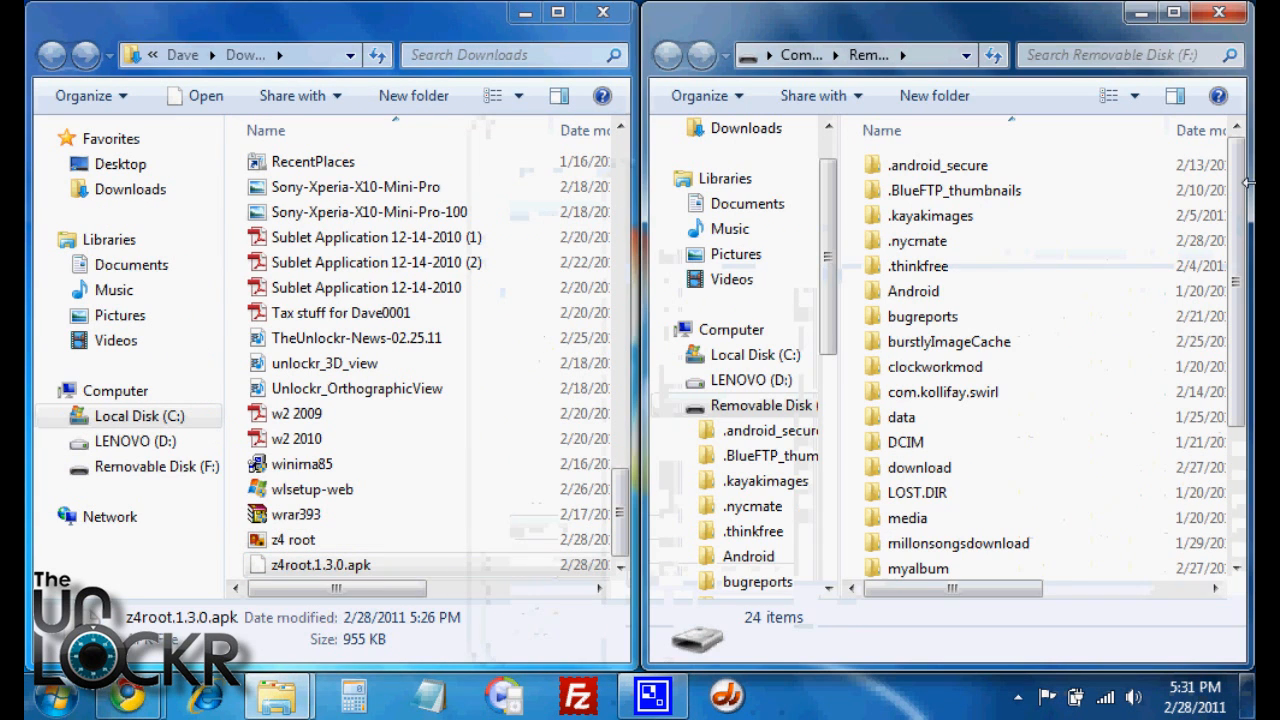
Step: Drag z4root.1.3.0.apk from Downloads into the root of Removable Disk (F:)
click(320, 565)
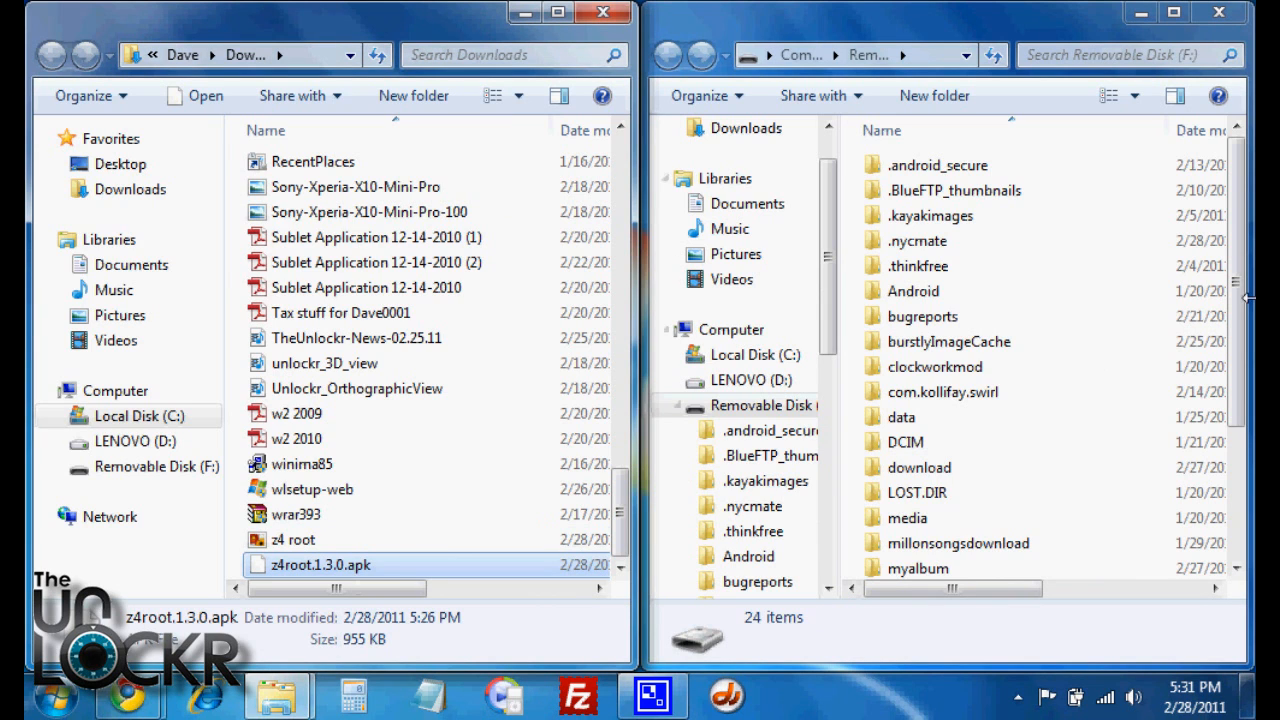
scroll(down, 3)
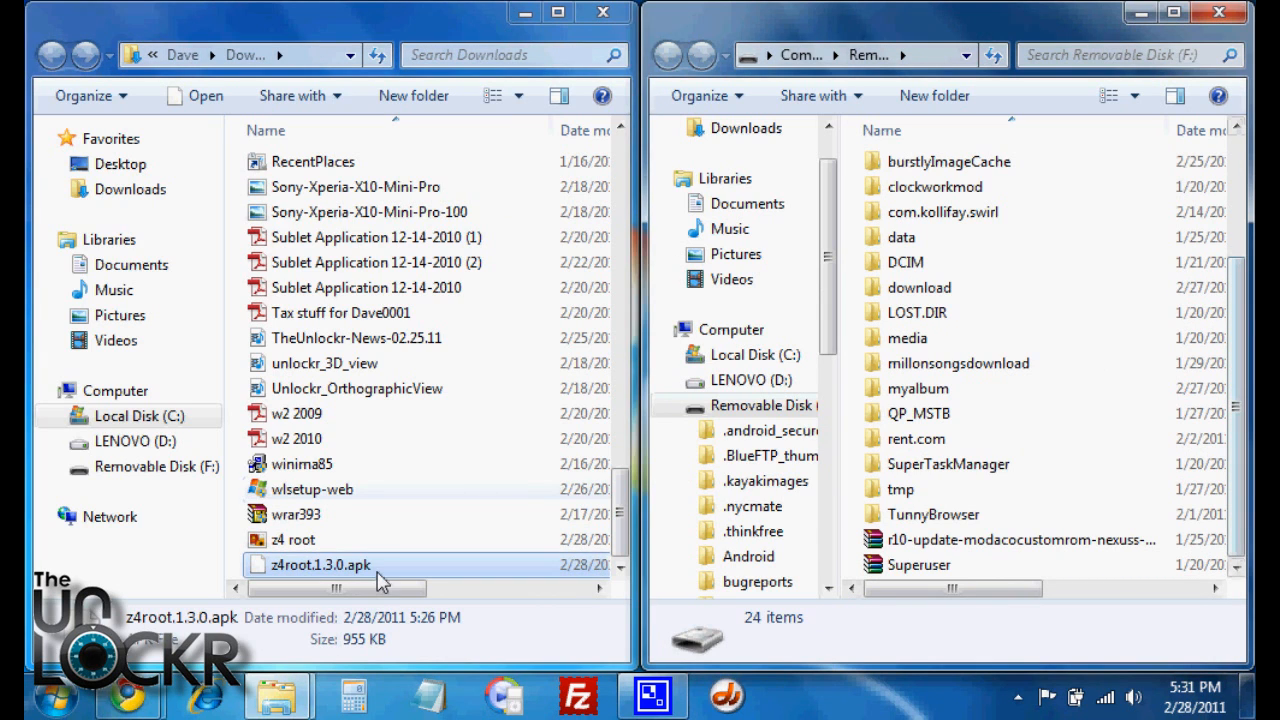
drag(320, 565, 1005, 570)
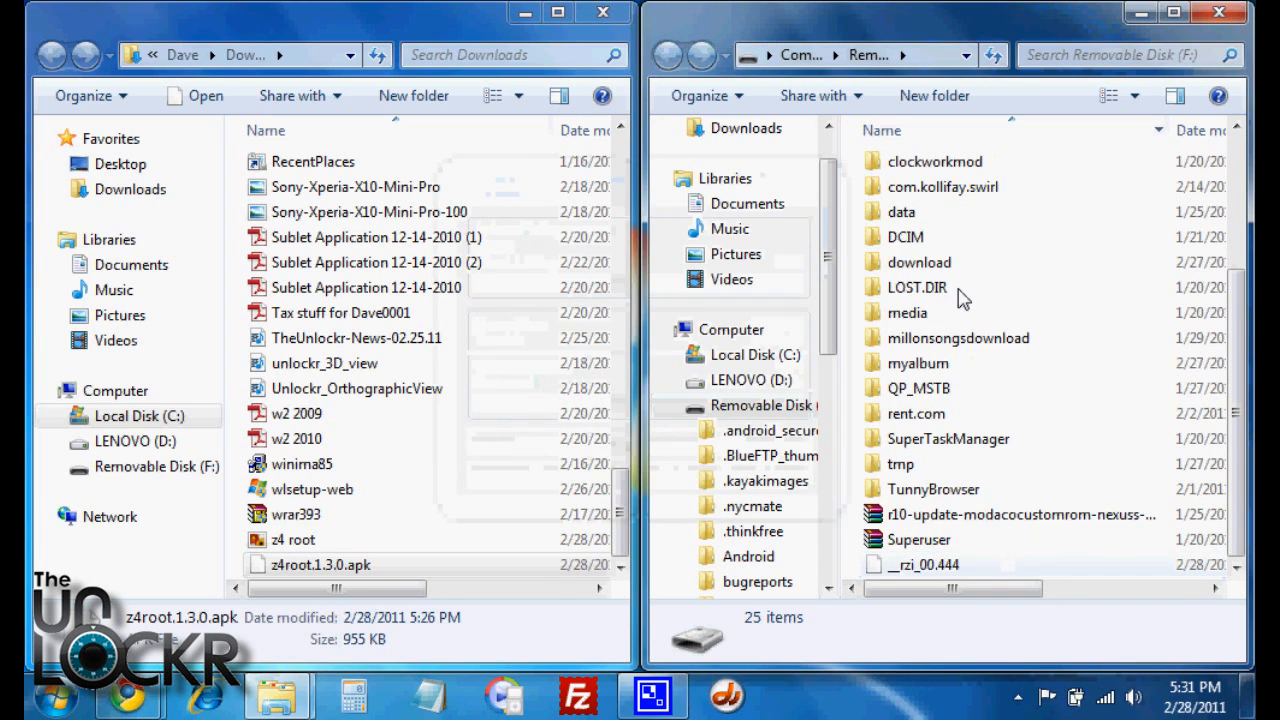
scroll(up, 3)
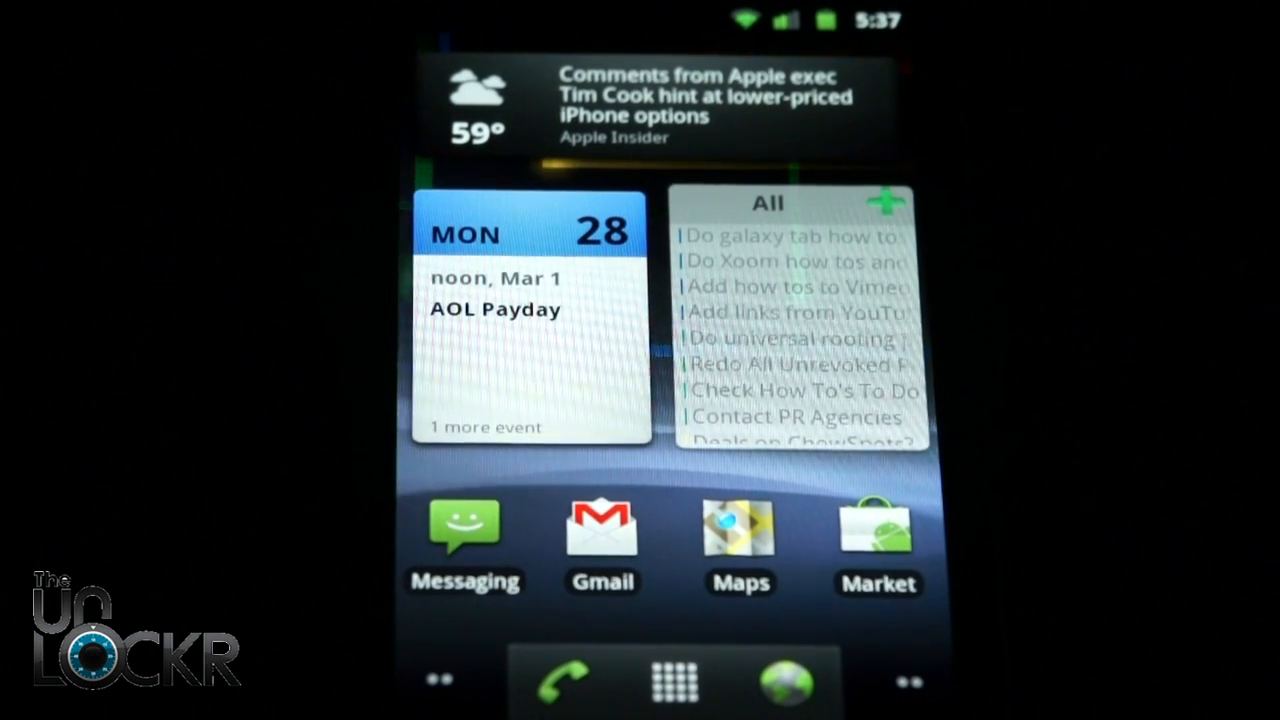
Step: Launch Android Market on the phone and start a search with 's'
click(878, 540)
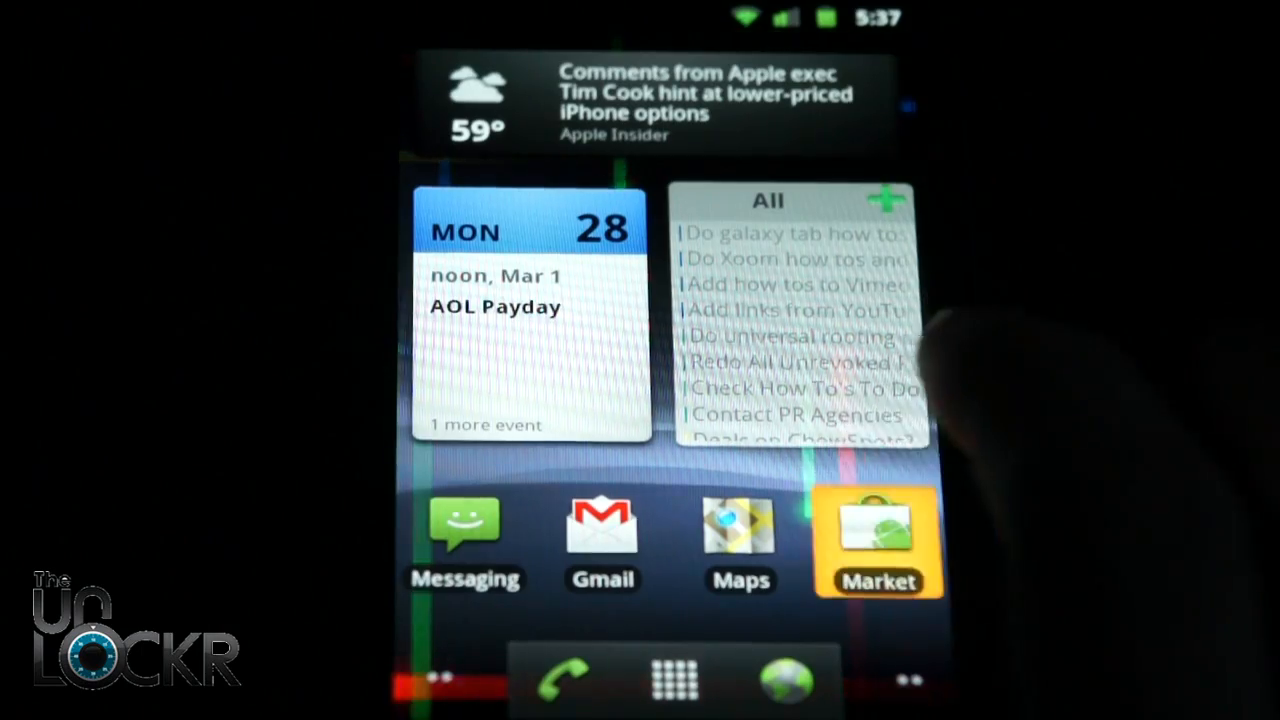
click(878, 540)
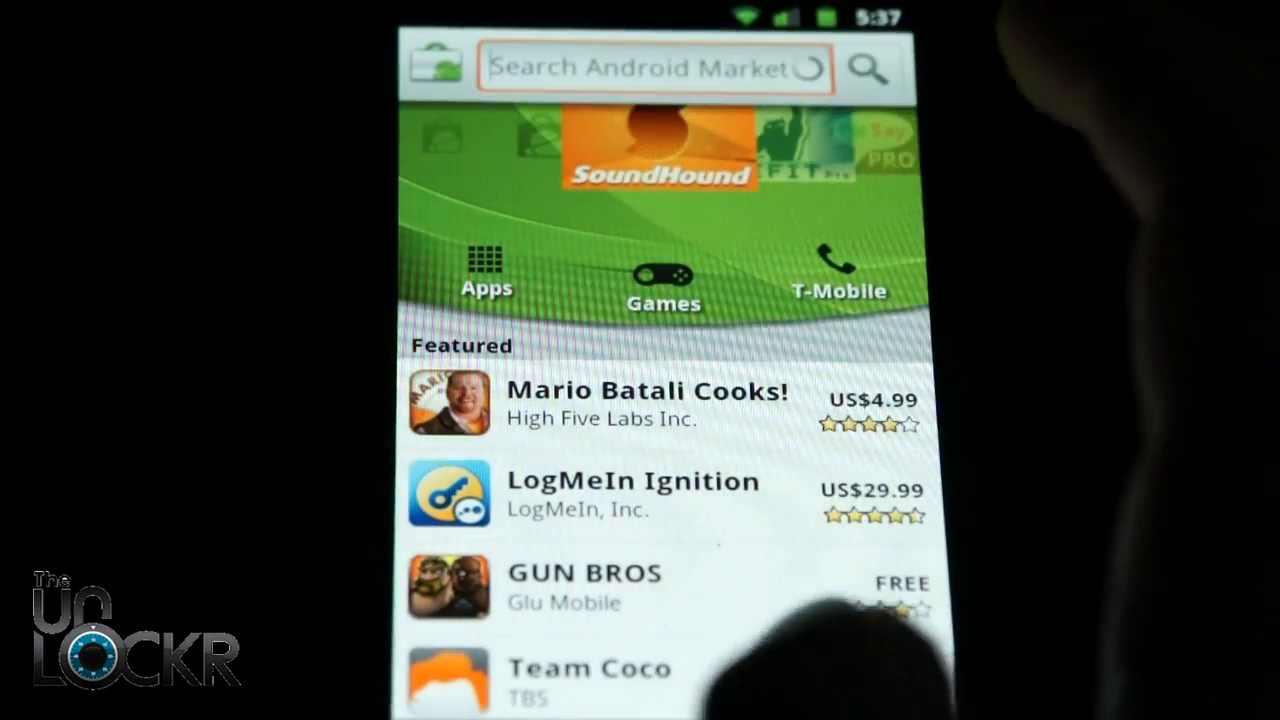
click(655, 68)
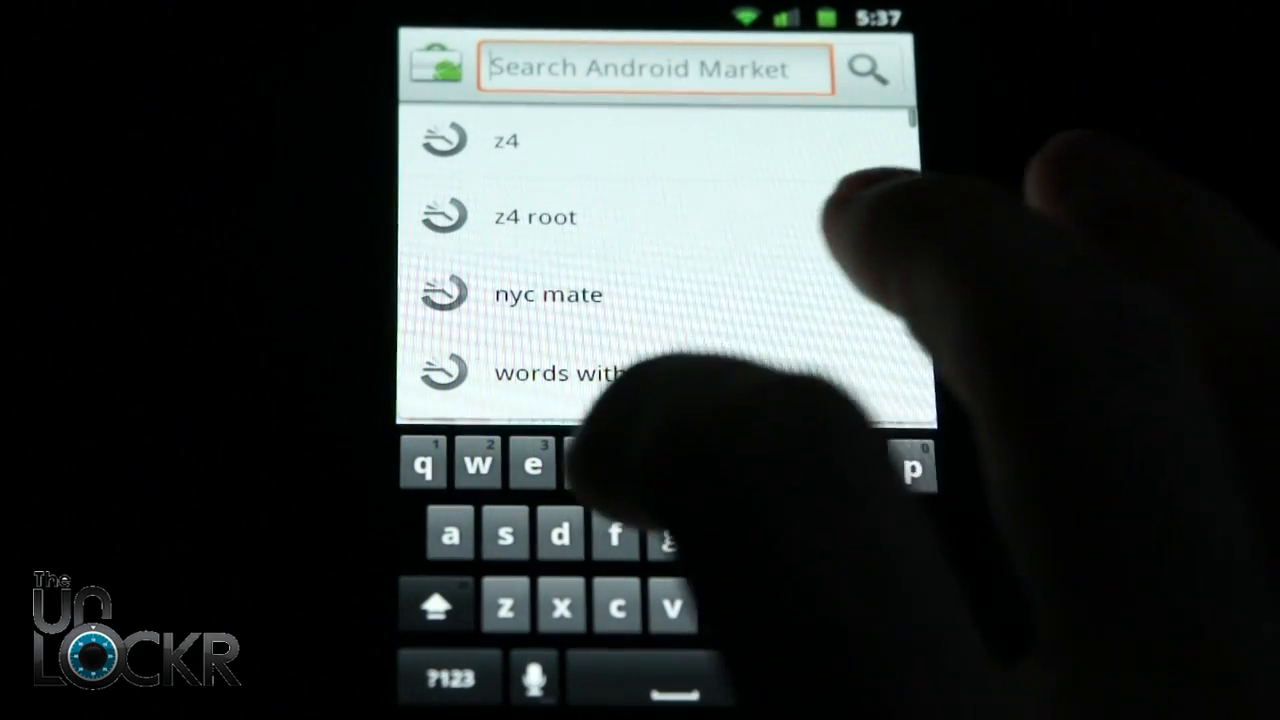
text(s)
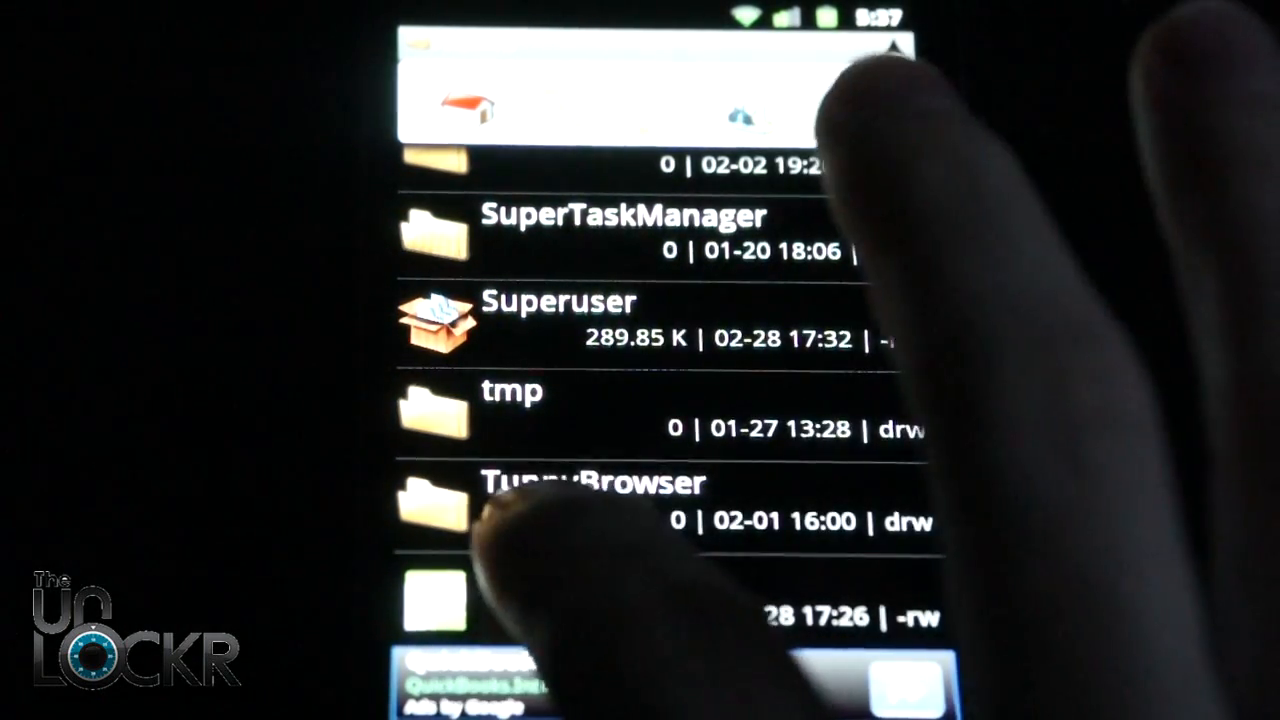
Step: Tap z4root.1.3.0 in Astro's /sdcard folder to show the Application File dialog
click(550, 320)
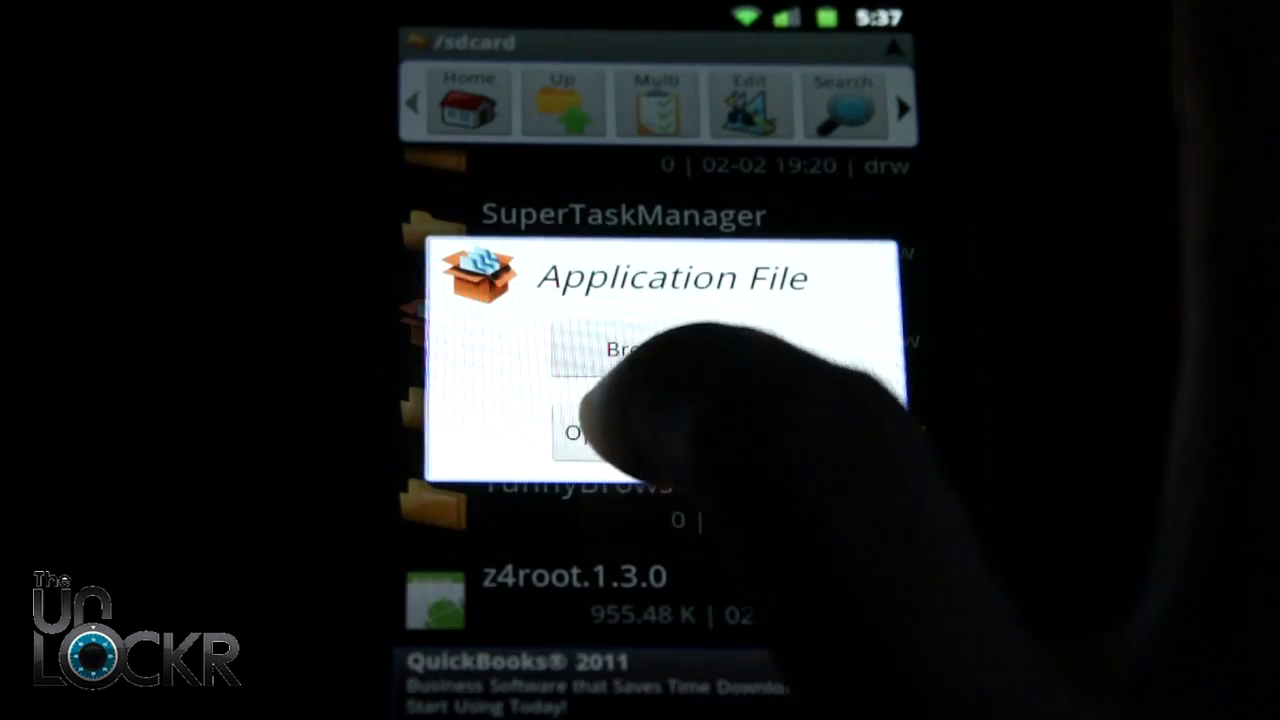